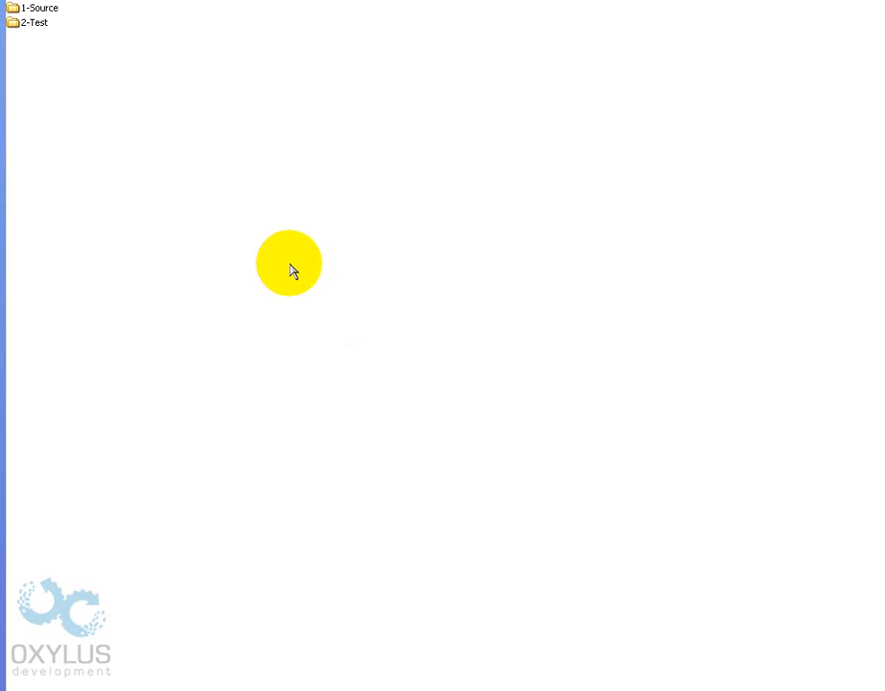
- Preview the finished gallery from the 2-Test folder in Firefox, then close the browser
{"action": "double_click", "coordinate": [33, 23]}
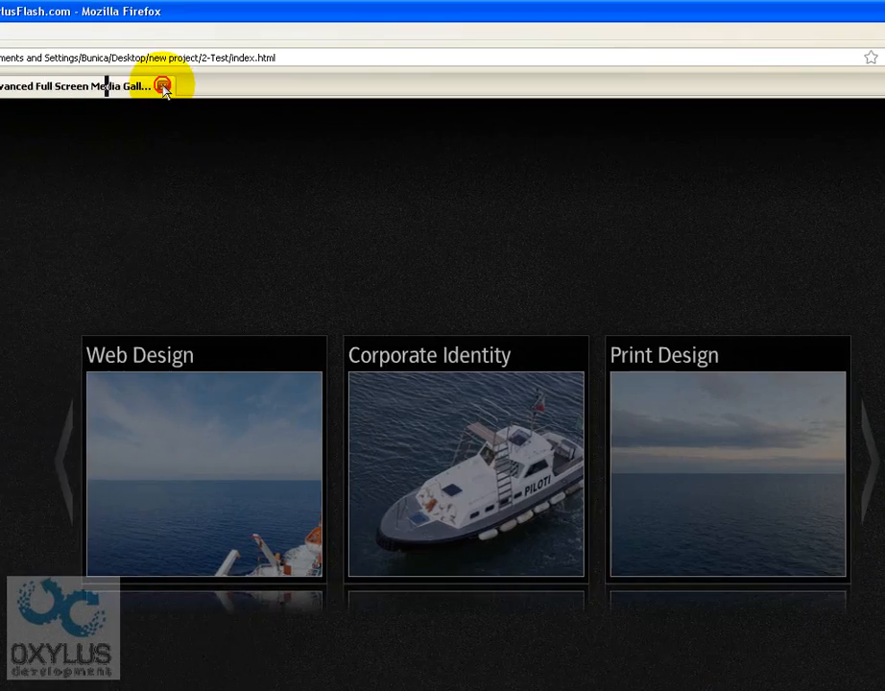
{"action": "left_click", "coordinate": [165, 88]}
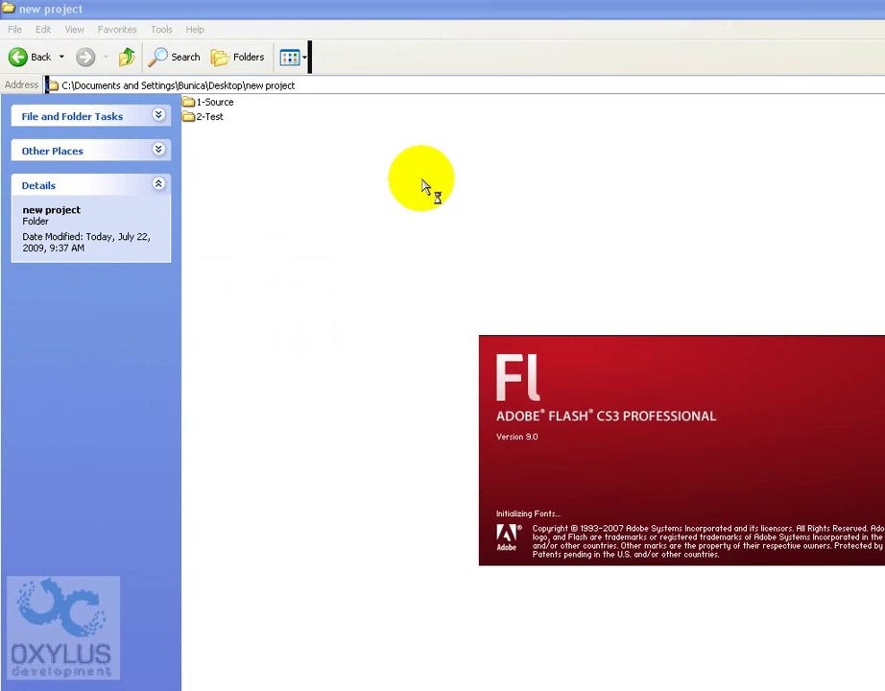
{"action": "mouse_move", "coordinate": [407, 192]}
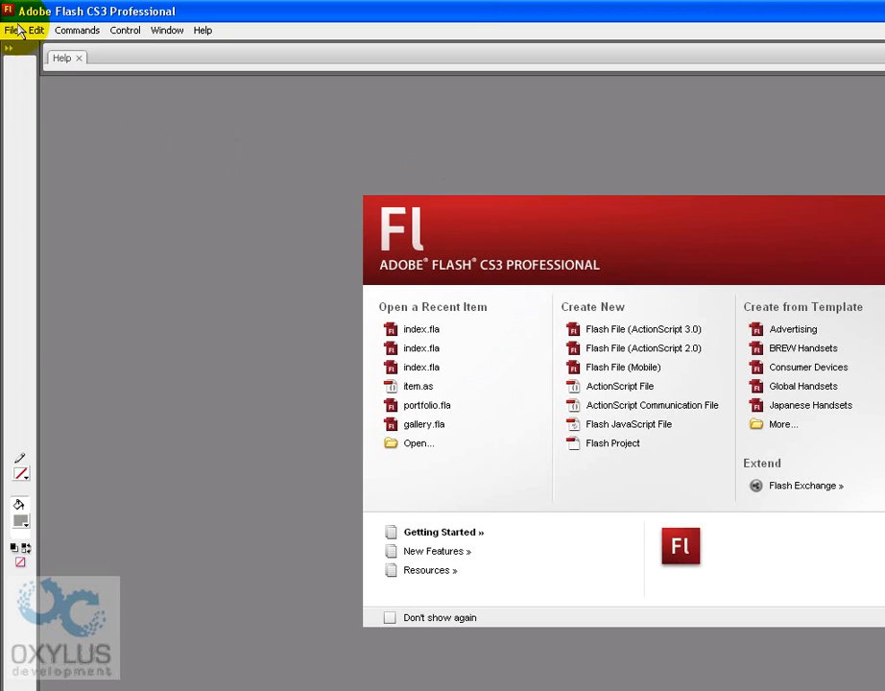
- Create a new Flash document and browse into the new project folder to save it
{"action": "left_click", "coordinate": [12, 31]}
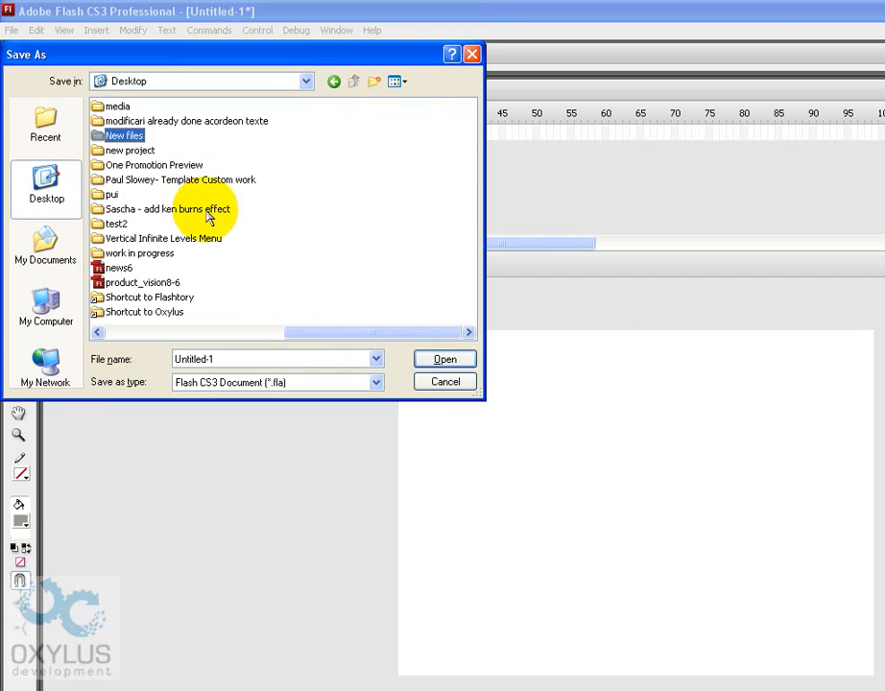
{"action": "double_click", "coordinate": [130, 149]}
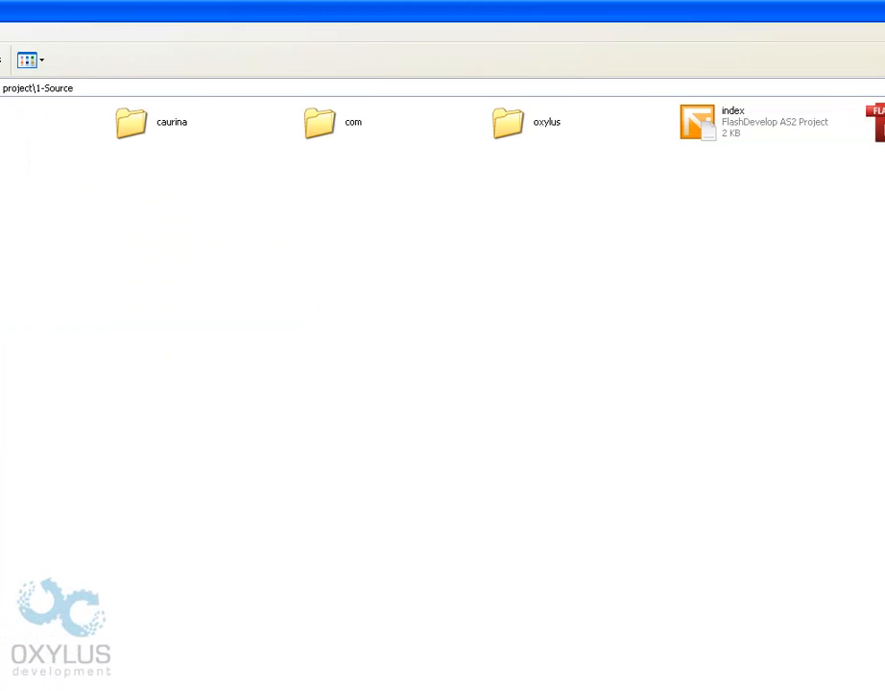
- Copy the gallery library folder from 1-Source/index.fla into the new document's Library and expand it
{"action": "double_click", "coordinate": [697, 123]}
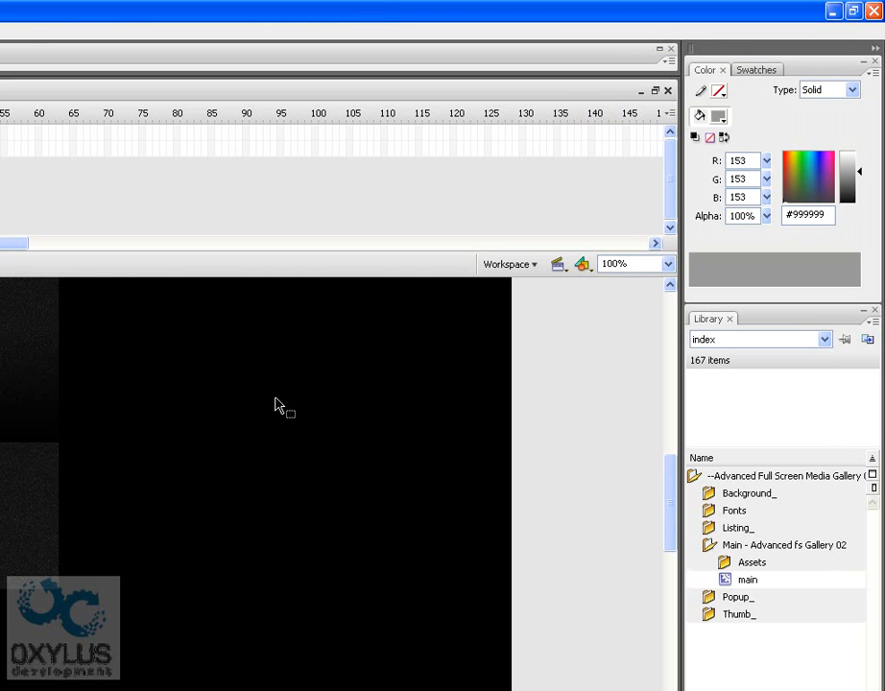
{"action": "right_click", "coordinate": [699, 349]}
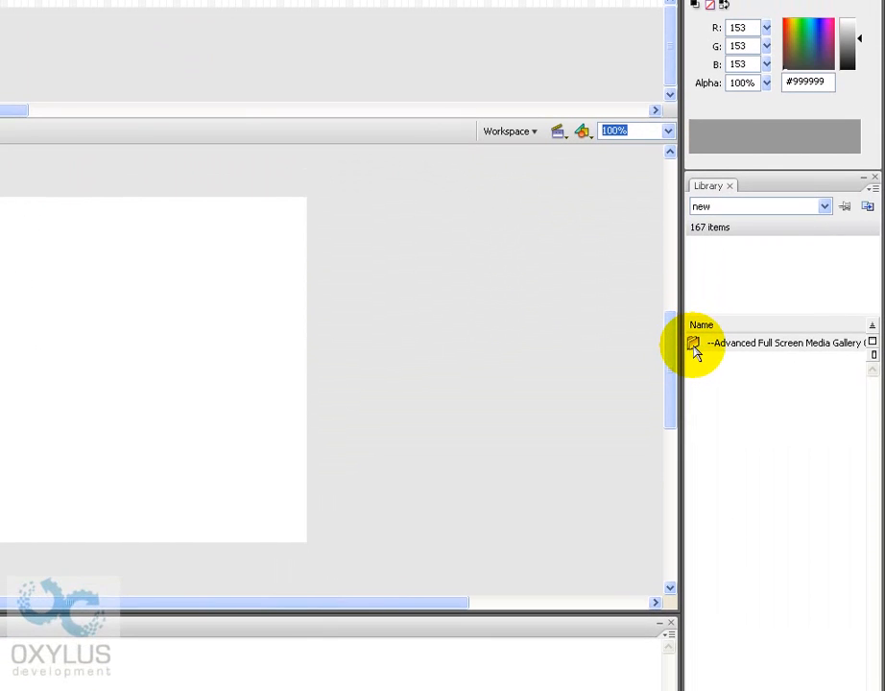
{"action": "left_click", "coordinate": [695, 342]}
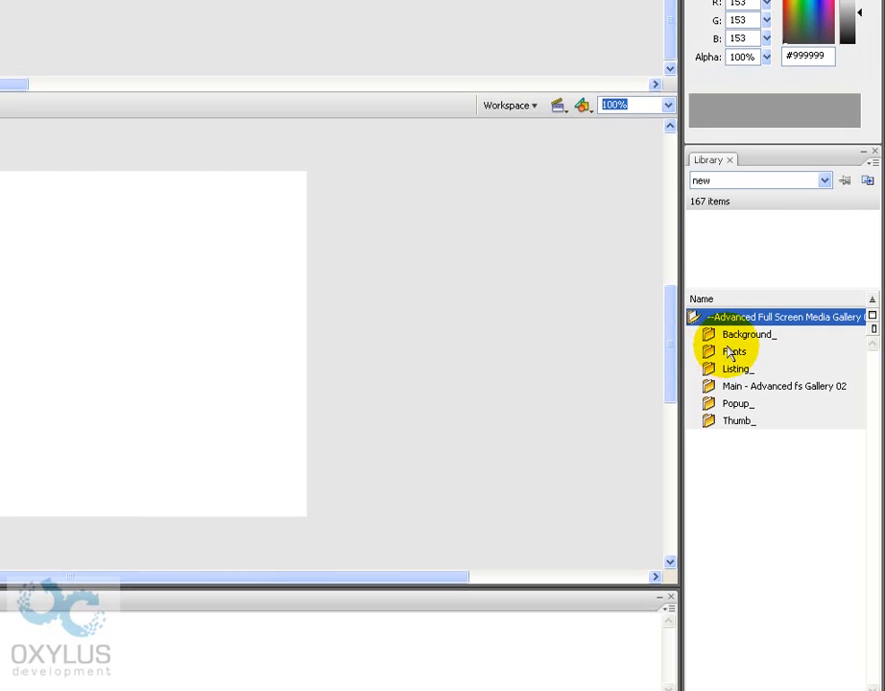
{"action": "left_click", "coordinate": [708, 349]}
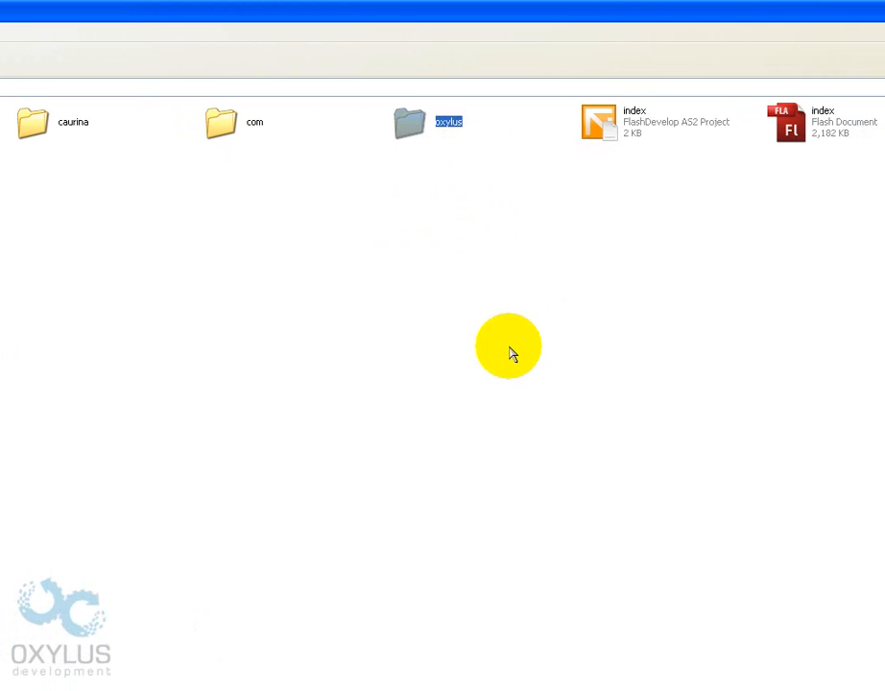
{"action": "mouse_move", "coordinate": [499, 345]}
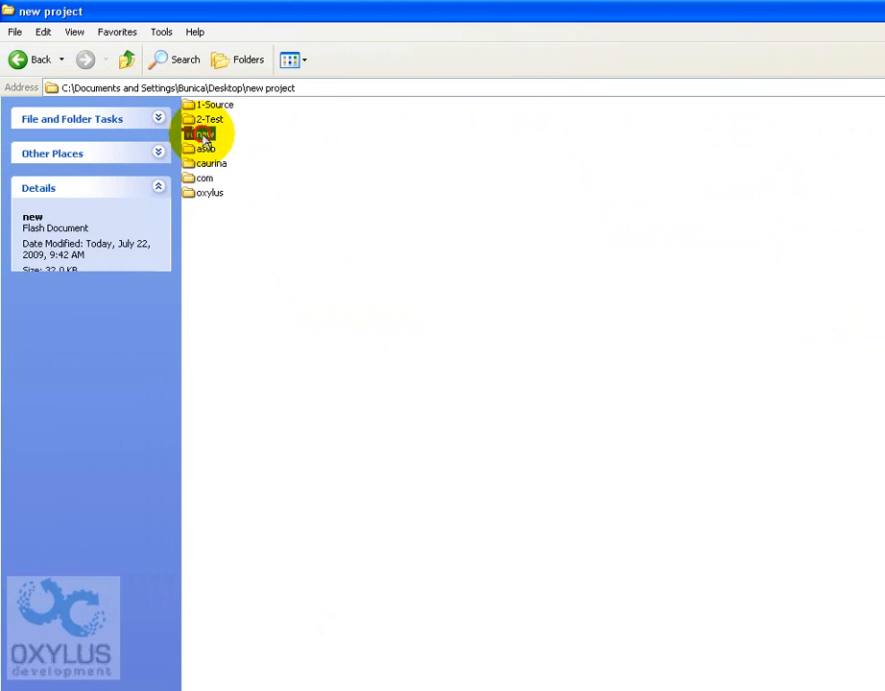
- Copy the images folder and data file from 2-Test into the new project folder
{"action": "double_click", "coordinate": [204, 119]}
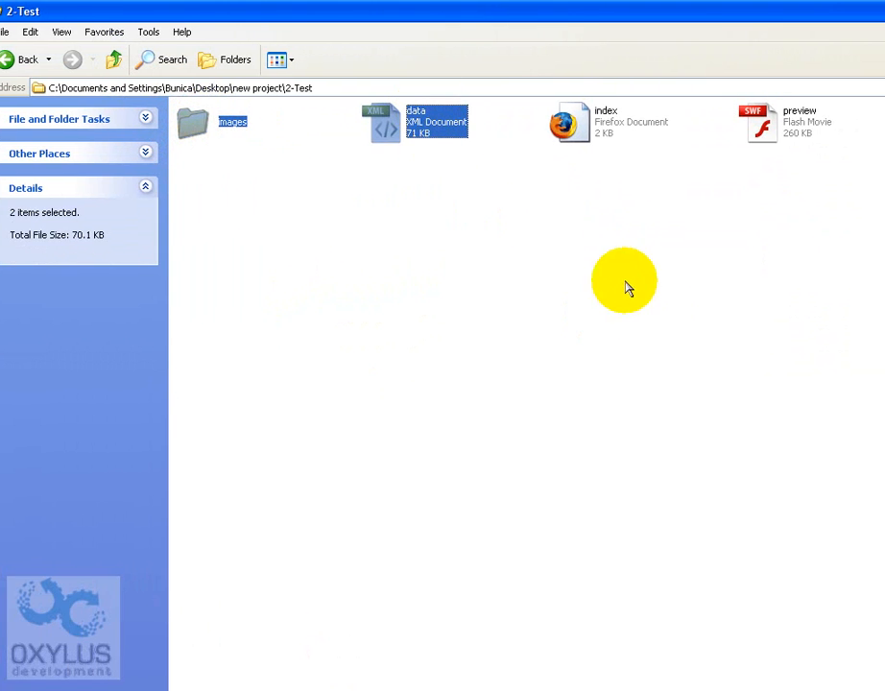
{"action": "mouse_move", "coordinate": [447, 204]}
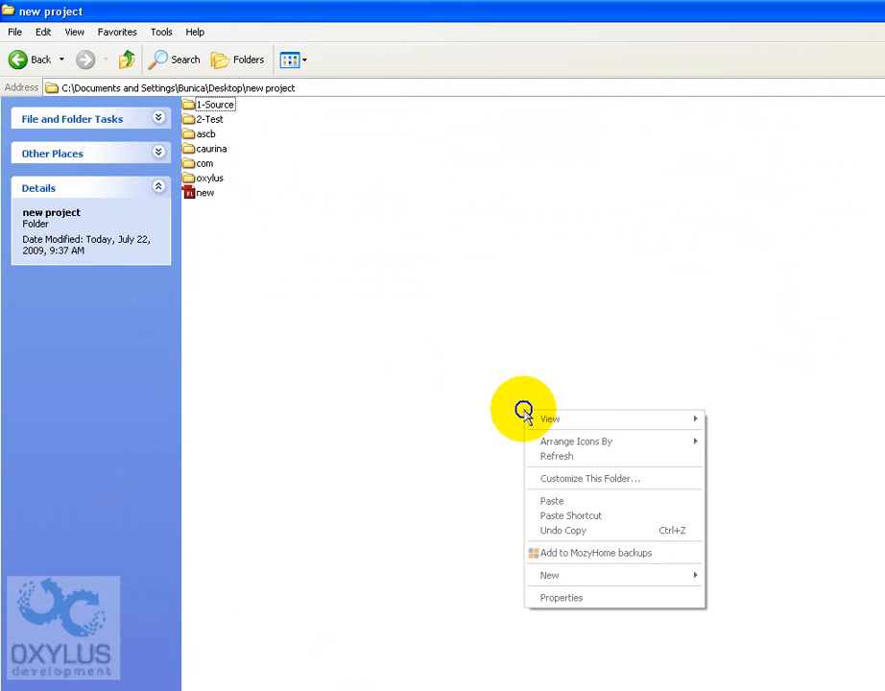
{"action": "left_click", "coordinate": [551, 499]}
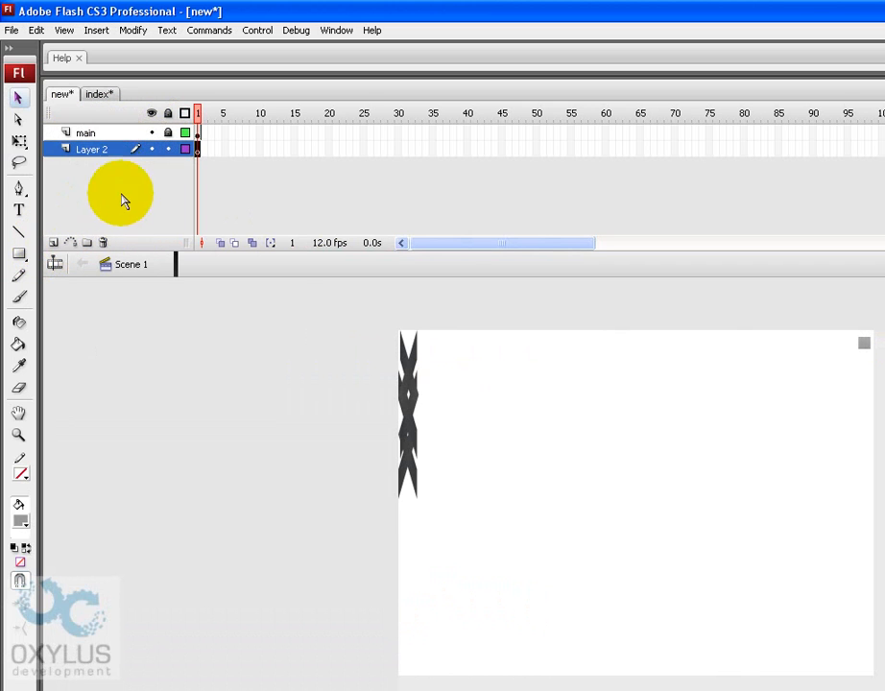
- Rename the newly inserted second layer in the timeline
{"action": "double_click", "coordinate": [86, 150]}
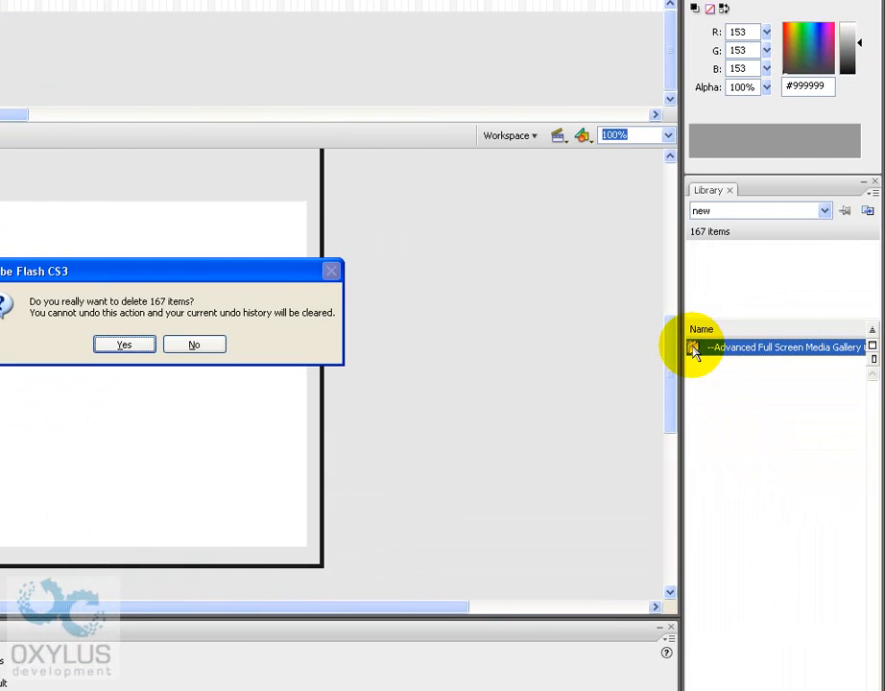
- Confirm deleting the gallery folder's 167 library items from the new document
{"action": "left_click", "coordinate": [123, 344]}
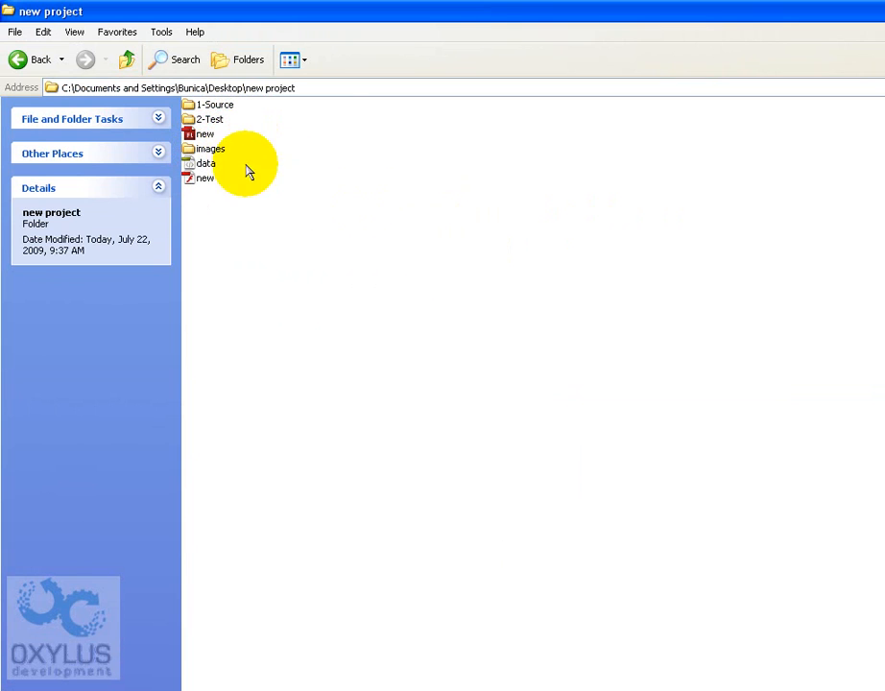
- Check the images folder, then play preview.swf from the 2-Test folder in Flash Player
{"action": "left_click", "coordinate": [207, 148]}
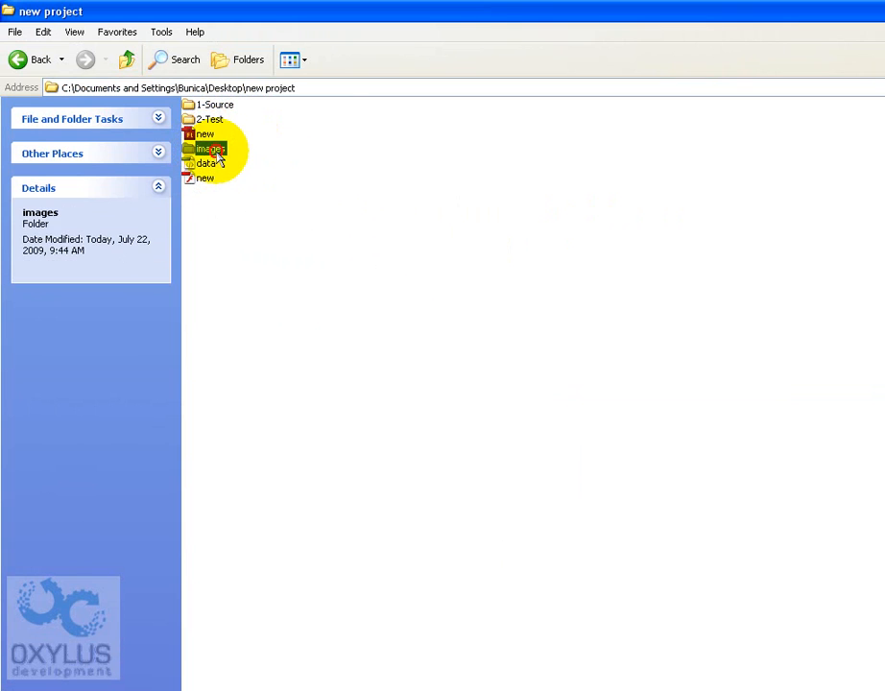
{"action": "left_click", "coordinate": [204, 177]}
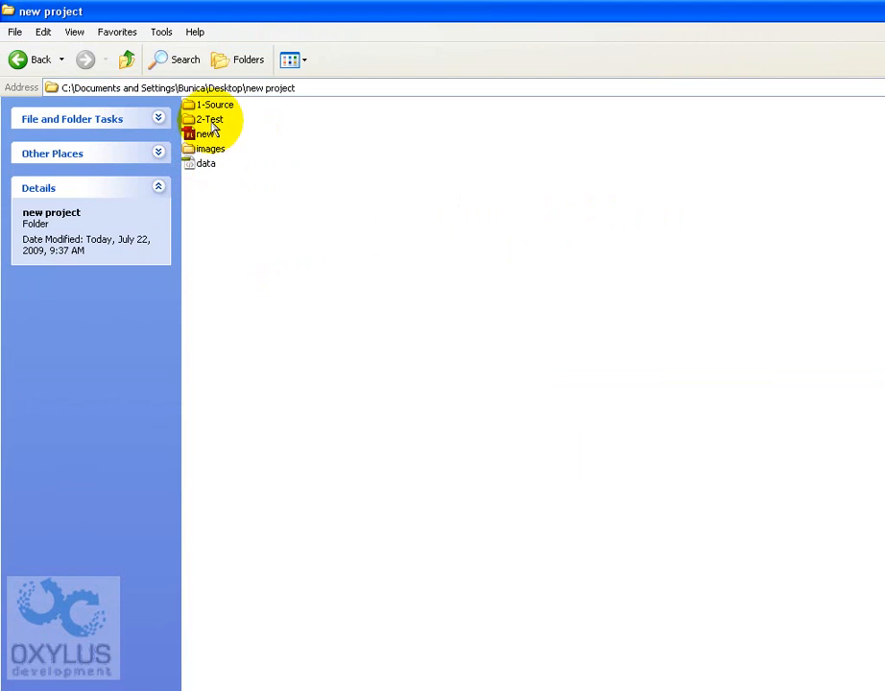
{"action": "double_click", "coordinate": [207, 119]}
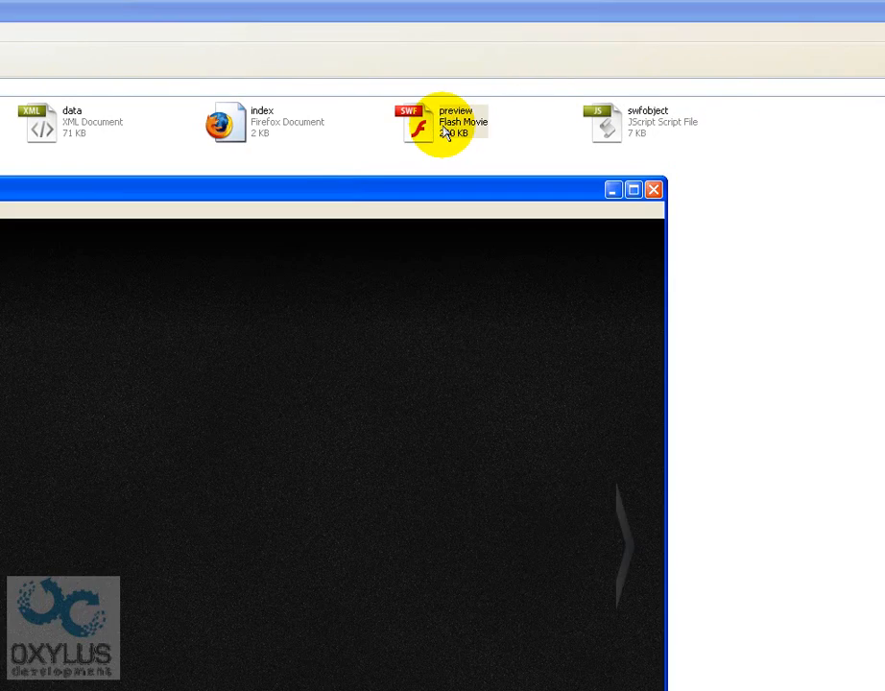
{"action": "double_click", "coordinate": [447, 115]}
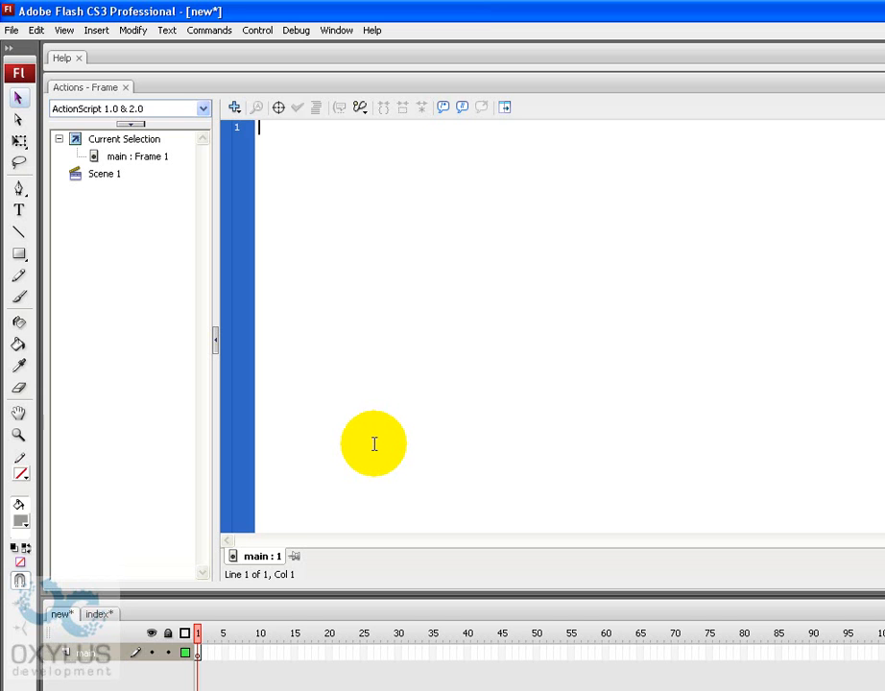
- Declare var mc1:MovieClipLoader = new MovieClipLoader(); in the frame 1 script
{"action": "type", "text": "var"}
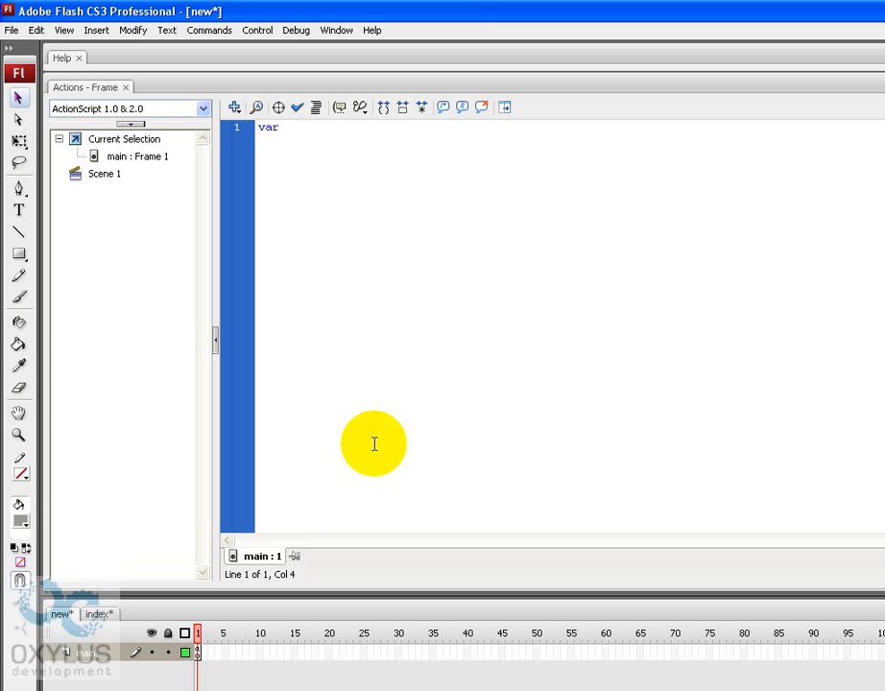
{"action": "type", "text": "mc1:"}
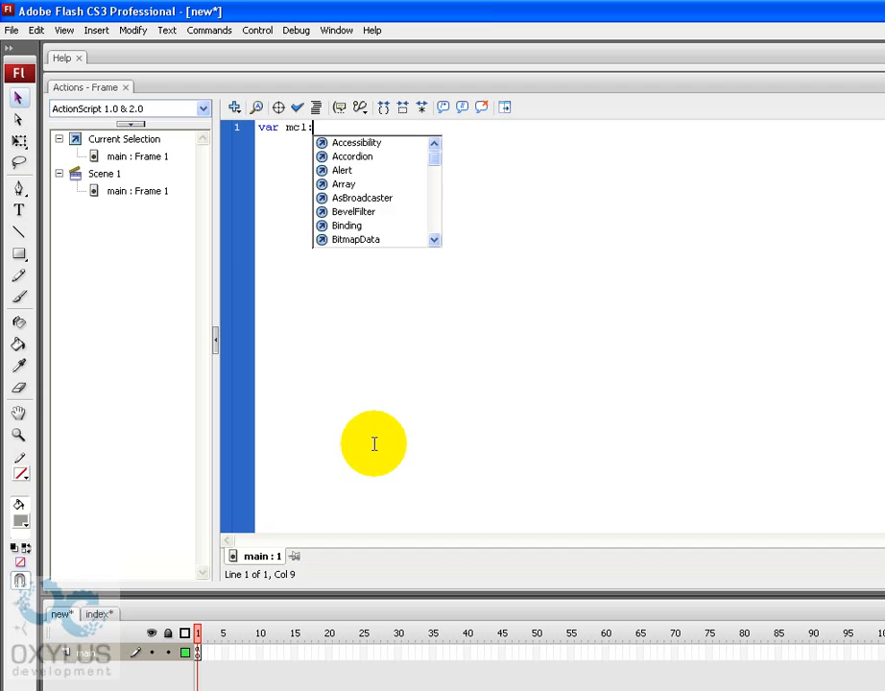
{"action": "type", "text": "MovieClip"}
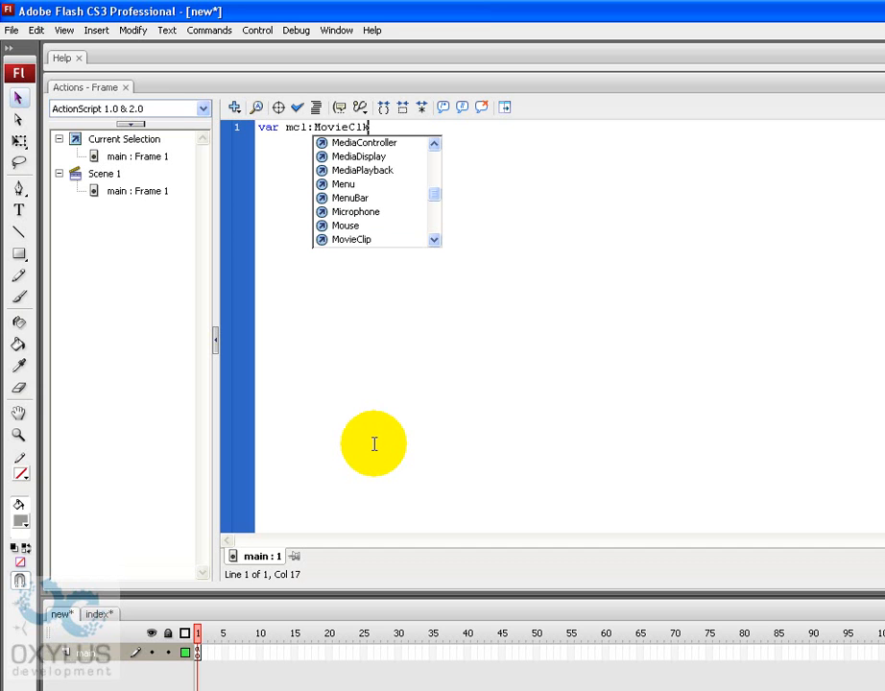
{"action": "type", "text": "Loader ="}
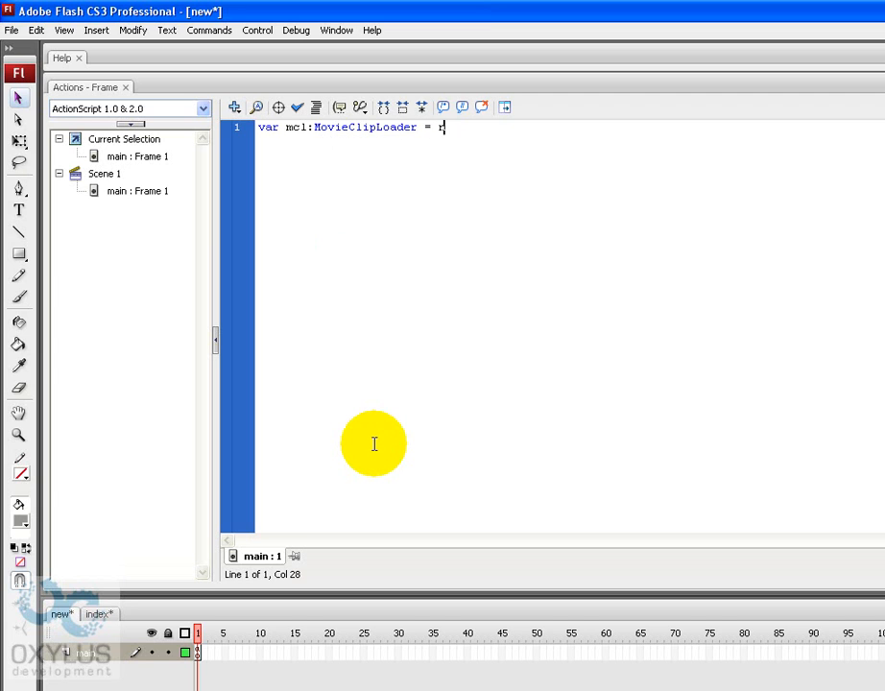
{"action": "type", "text": "new MovieClip"}
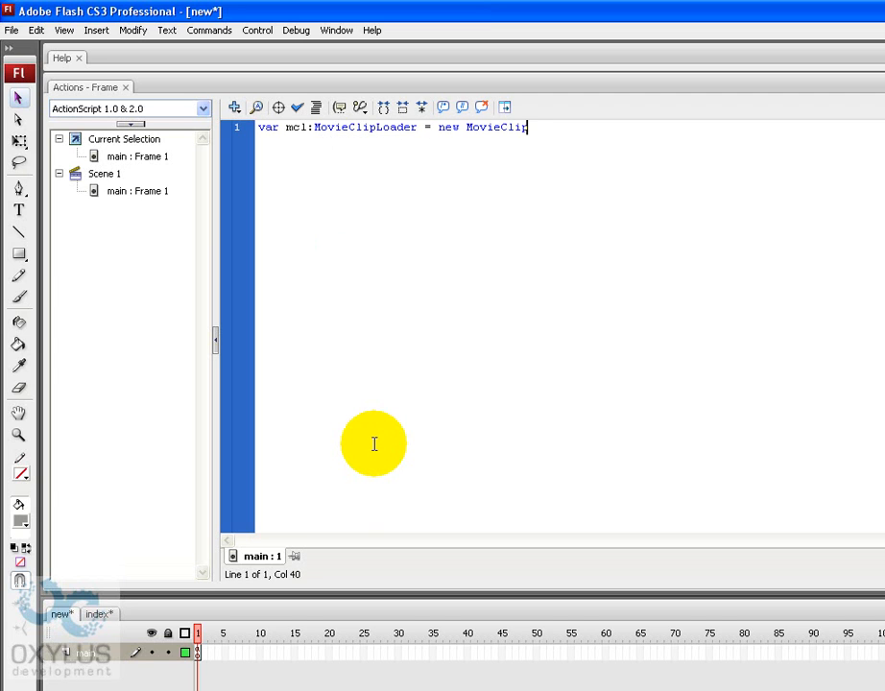
{"action": "type", "text": "Loader();"}
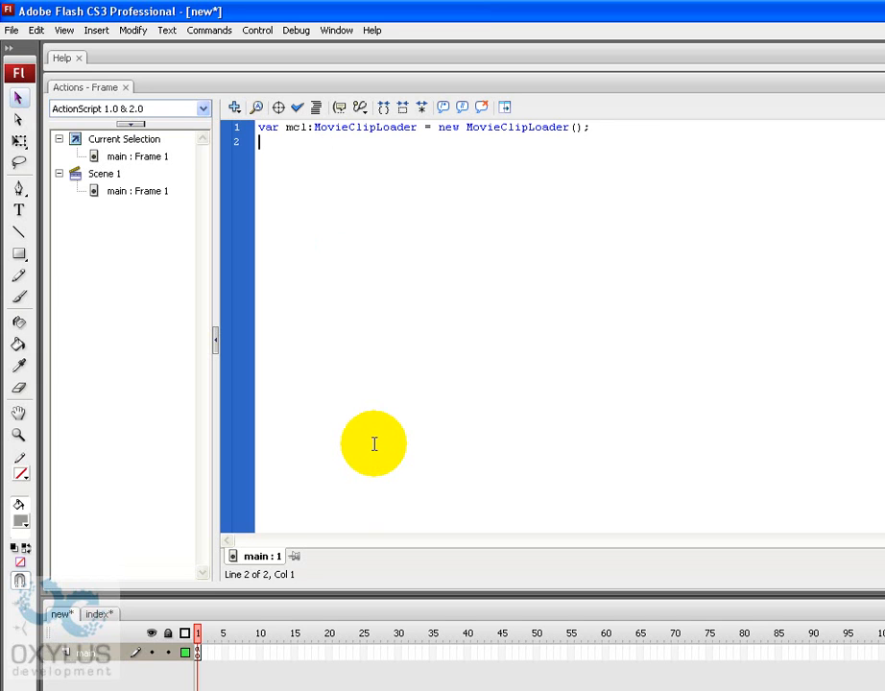
- Add mc1.loadClip("preview.swf", holder); to load the gallery into the holder clip
{"action": "type", "text": "mc1."}
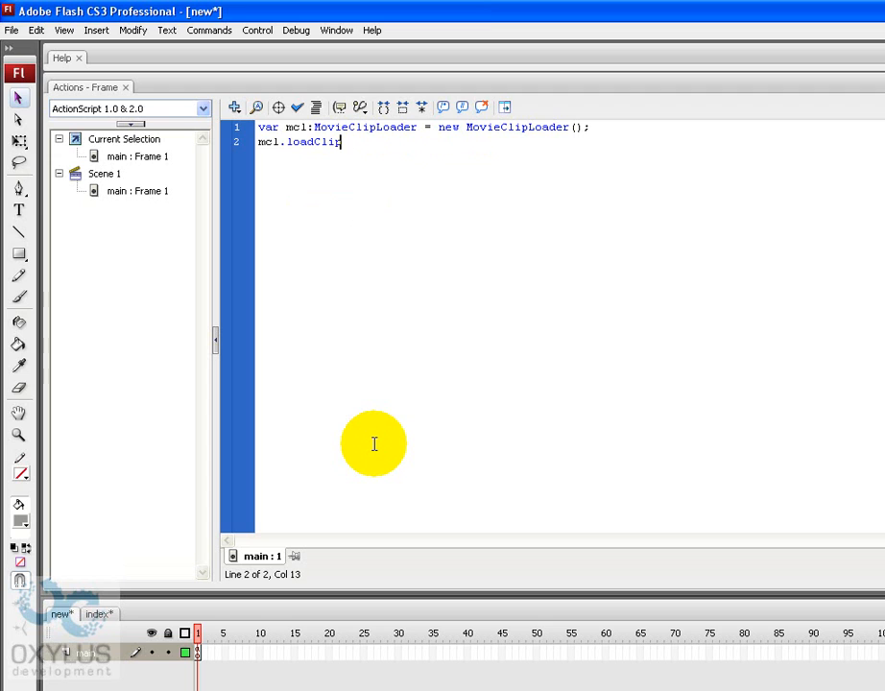
{"action": "type", "text": "("}
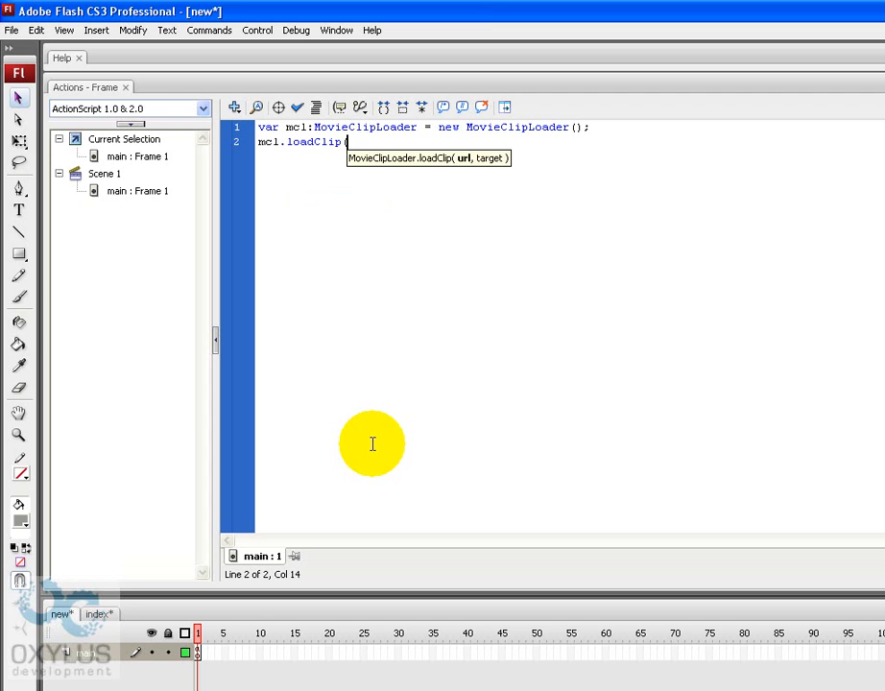
{"action": "type", "text": "(\"previ"}
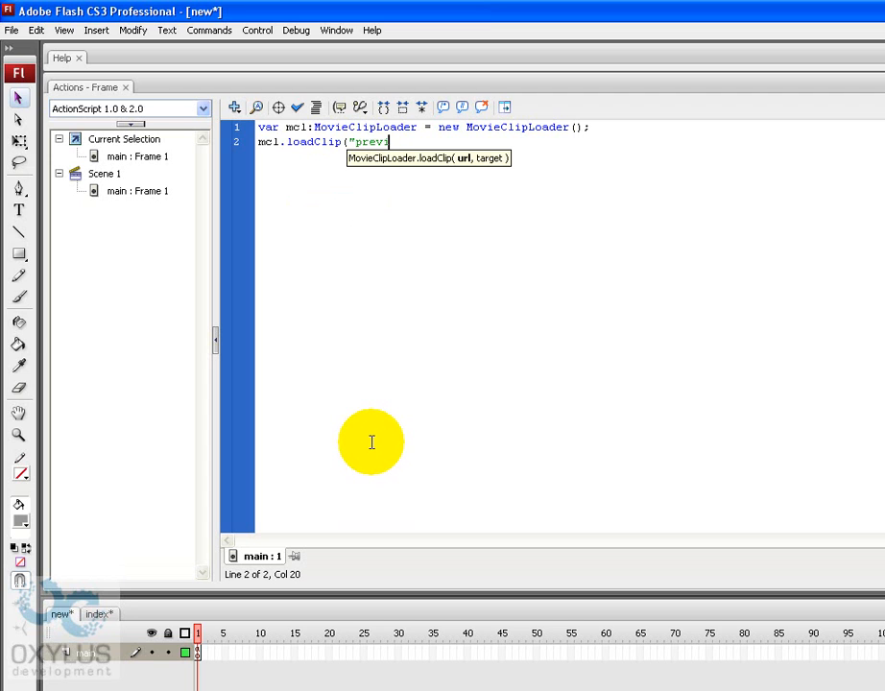
{"action": "type", "text": "ew"}
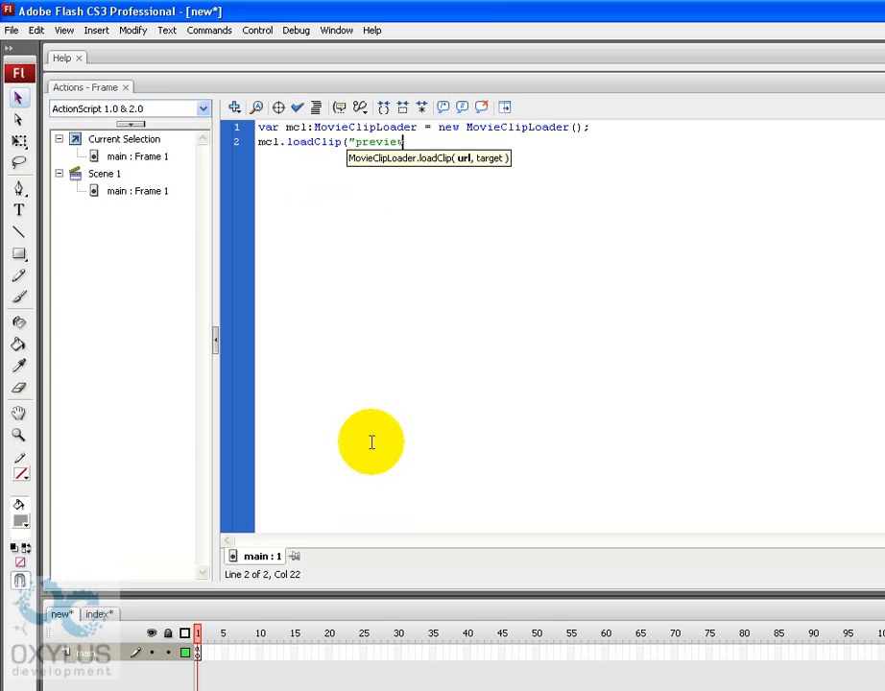
{"action": "type", "text": ".swf\","}
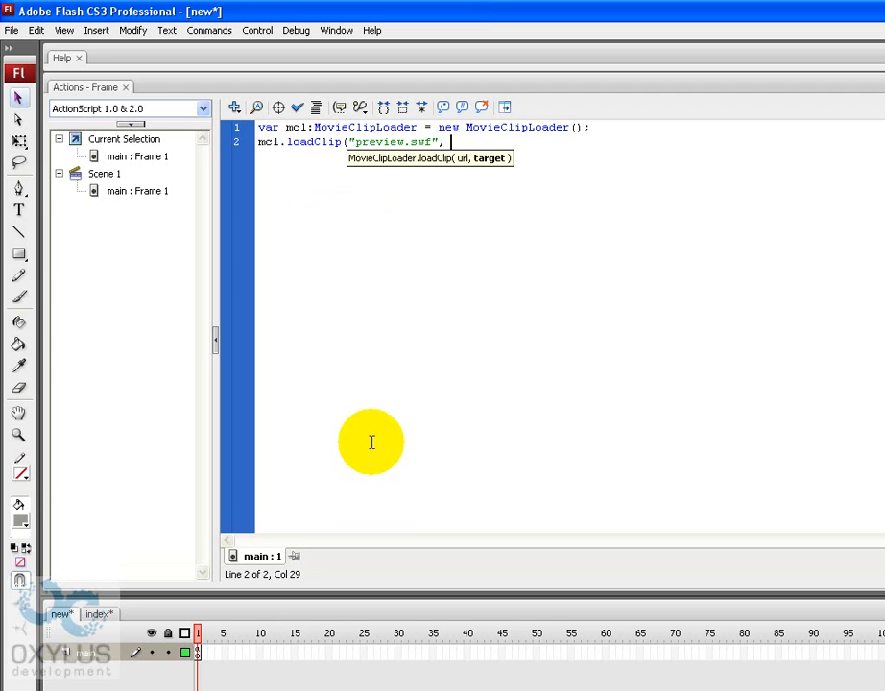
{"action": "type", "text": "holder"}
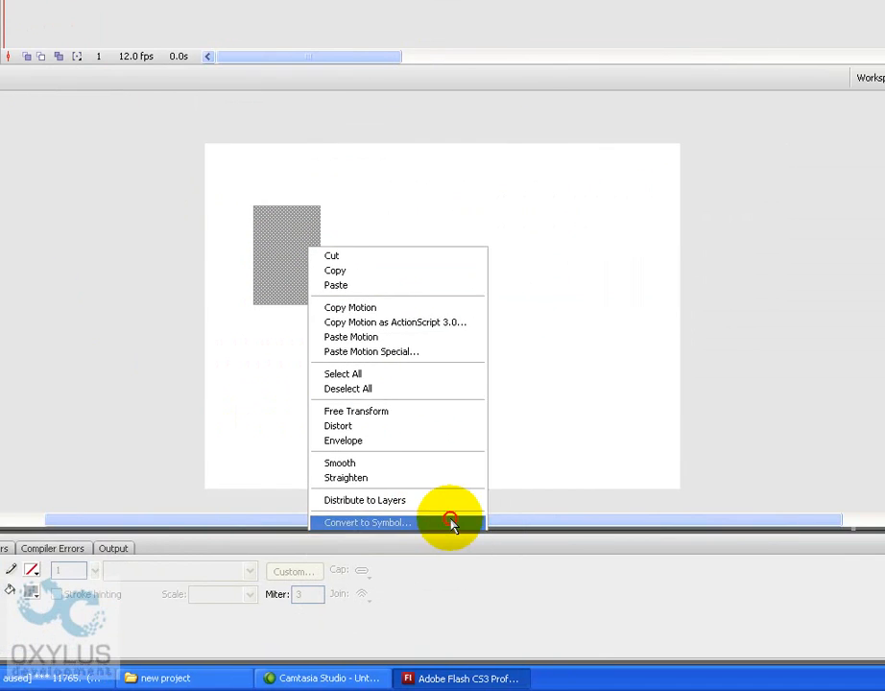
- Convert the grey rectangle to a movie clip, name the instance holder, and test the movie
{"action": "left_click", "coordinate": [365, 522]}
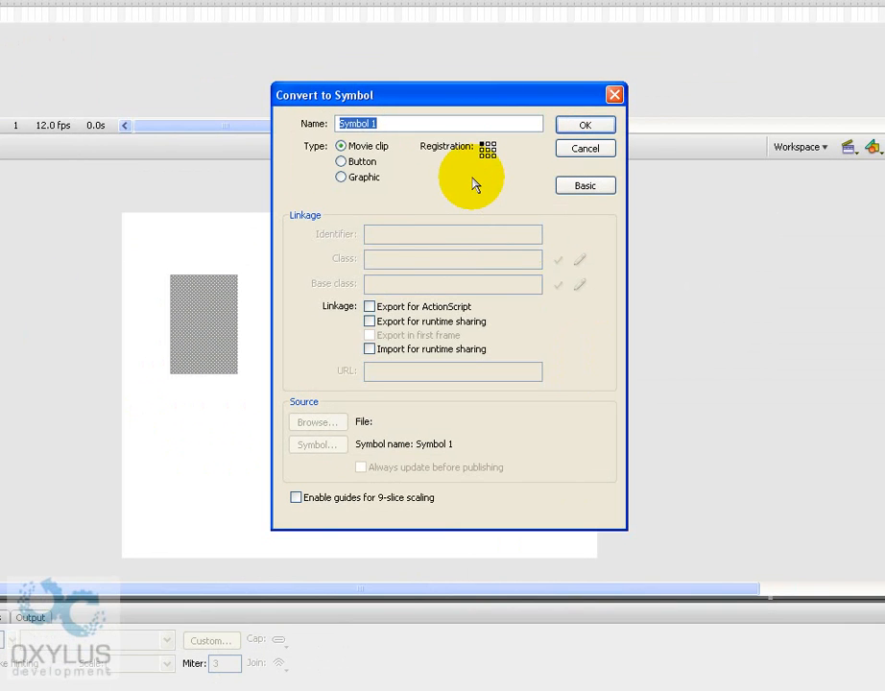
{"action": "left_click", "coordinate": [583, 125]}
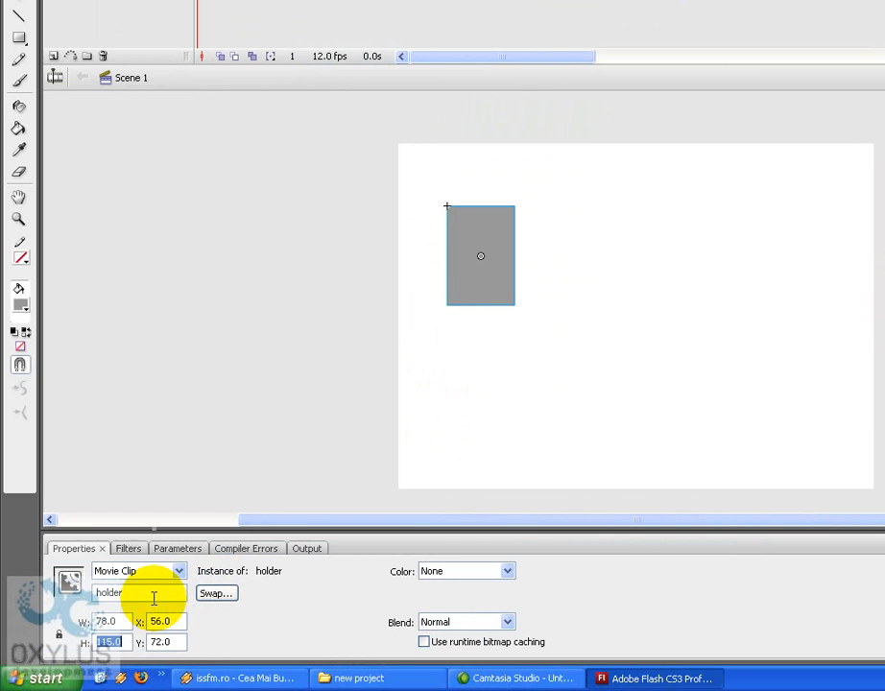
{"action": "left_click_drag", "start_coordinate": [480, 256], "coordinate": [434, 181]}
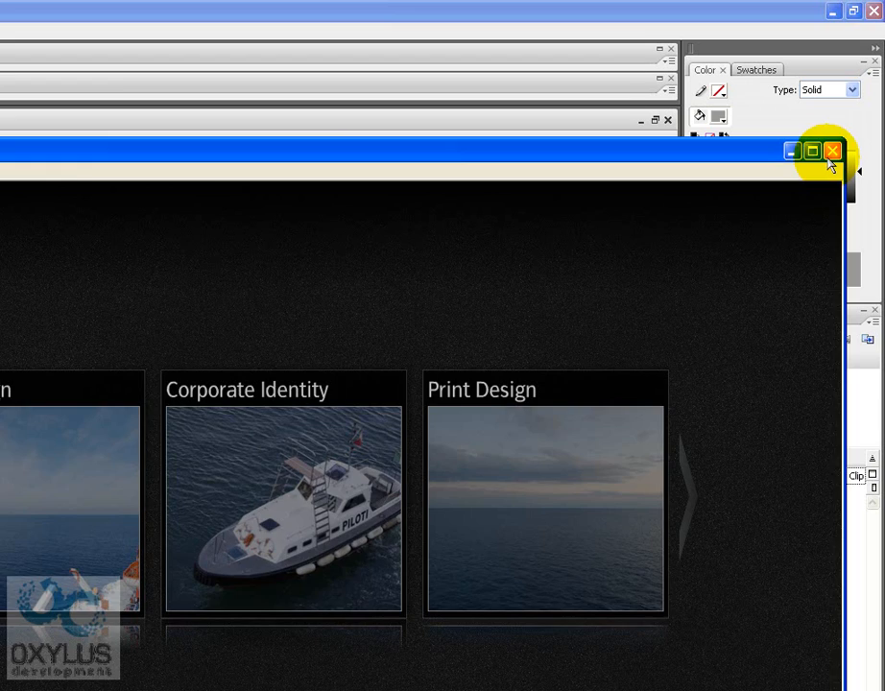
- Close the preview and browse into 1-Source\oxylus\afsmg2 to reach Main.as
{"action": "left_click", "coordinate": [831, 150]}
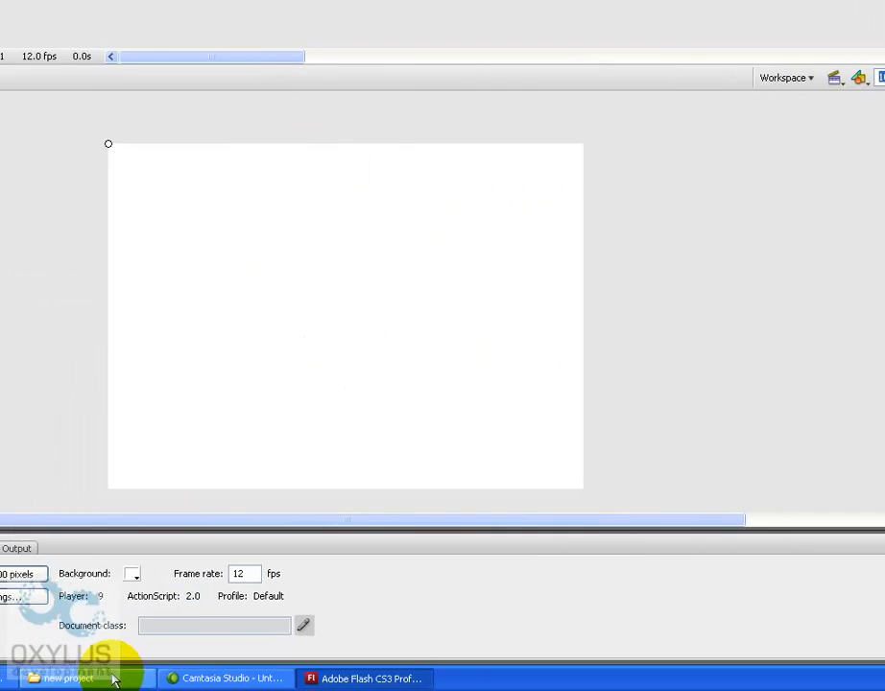
{"action": "left_click", "coordinate": [59, 677]}
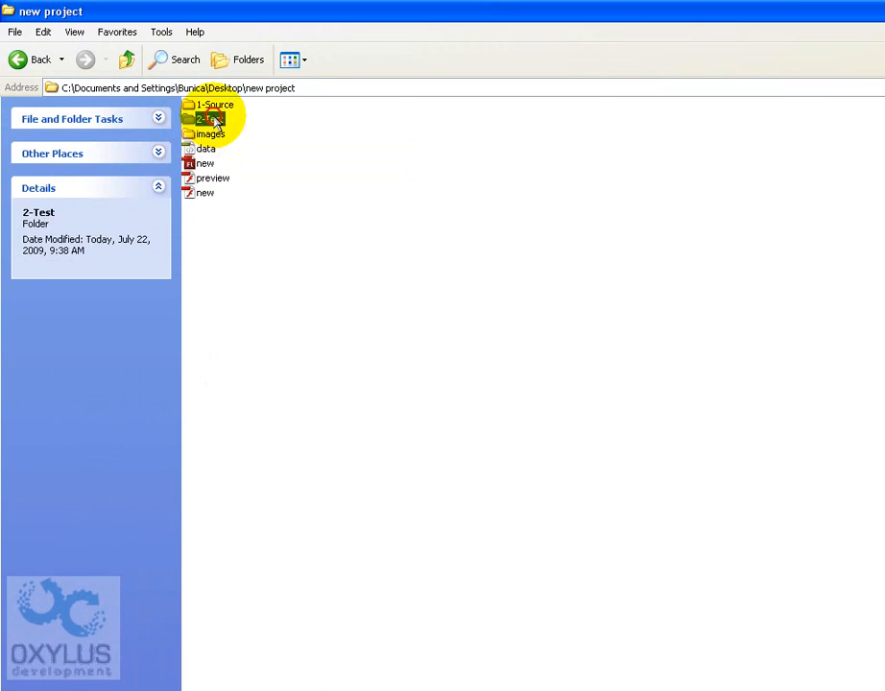
{"action": "left_click", "coordinate": [208, 103]}
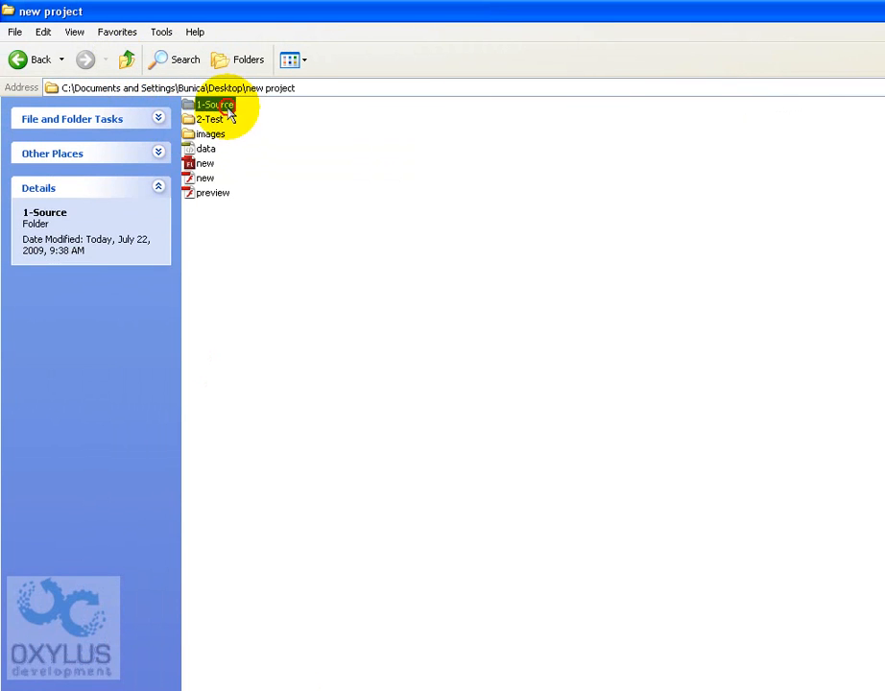
{"action": "double_click", "coordinate": [230, 102]}
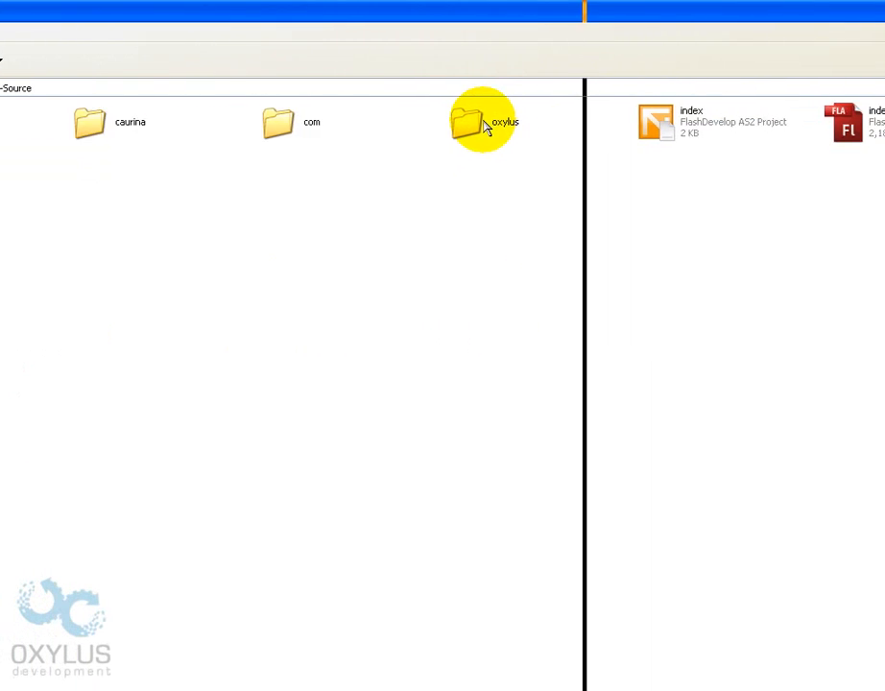
{"action": "double_click", "coordinate": [476, 122]}
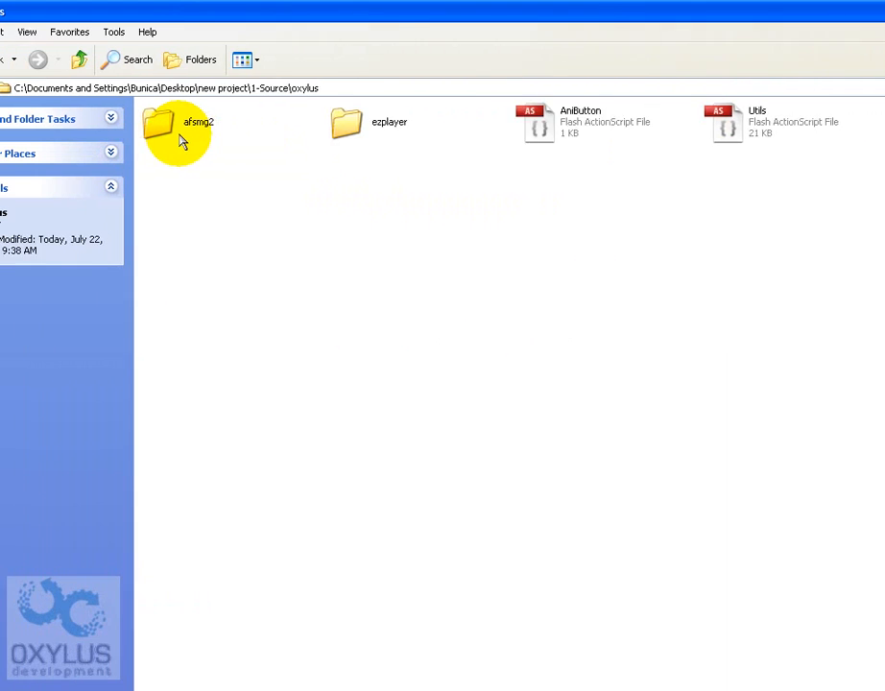
{"action": "double_click", "coordinate": [177, 130]}
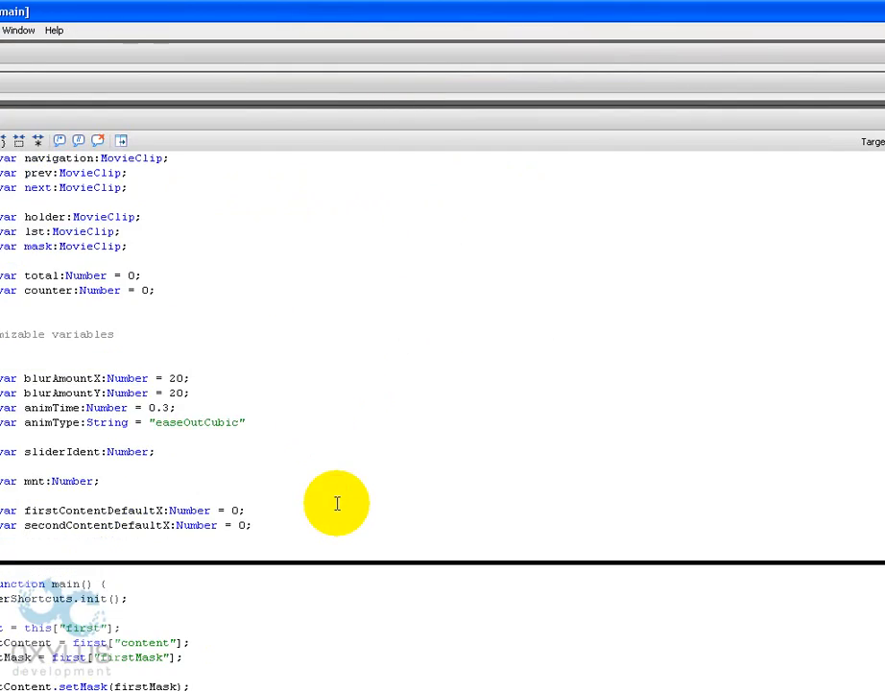
- Scroll Main.as to loadMyXml and locate the xmlOb.load line with "data.xml"
{"action": "scroll", "scroll_direction": "down", "scroll_amount": 3}
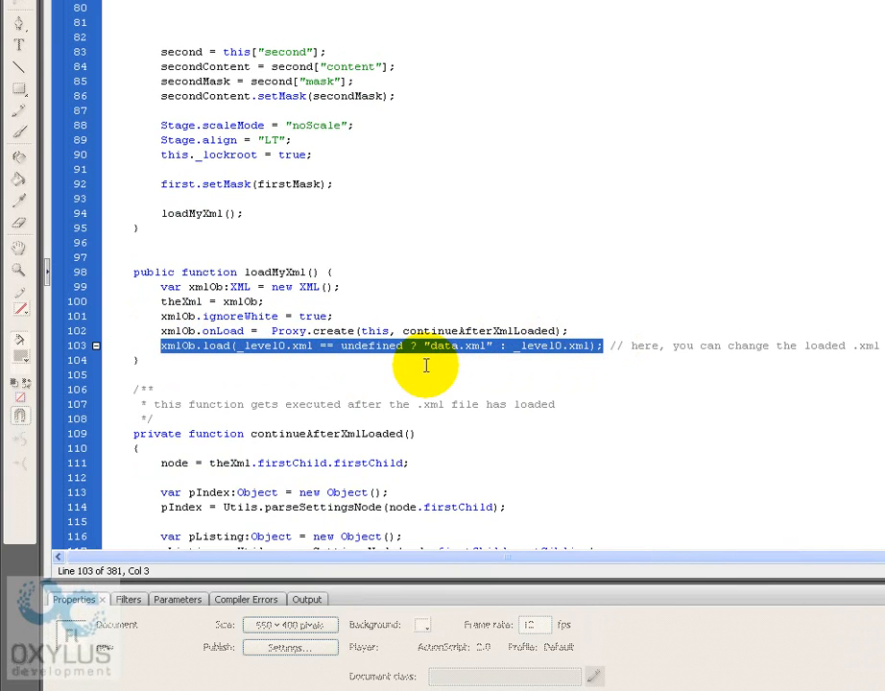
{"action": "mouse_move", "coordinate": [299, 446]}
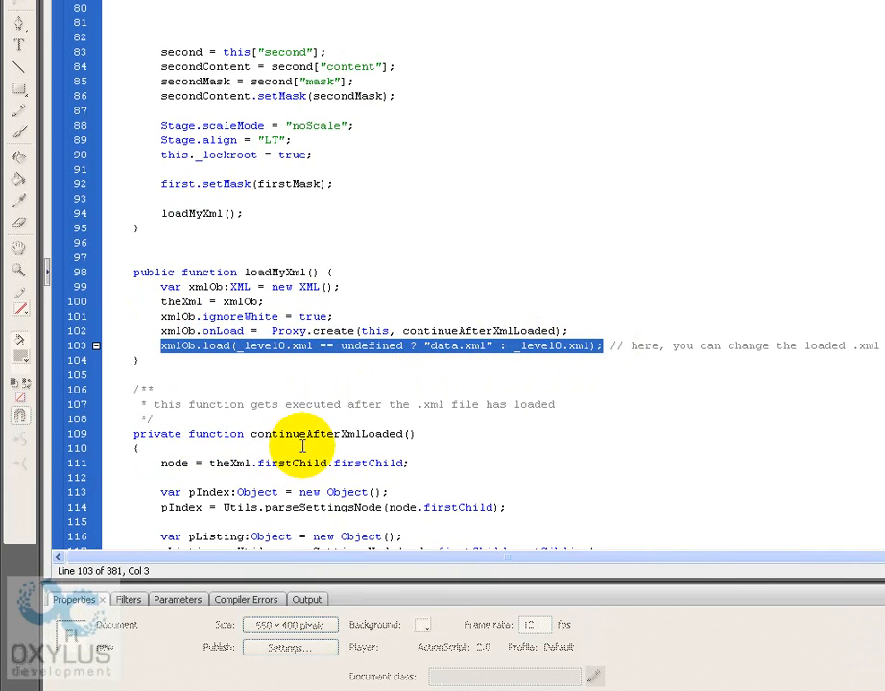
{"action": "left_click", "coordinate": [437, 346]}
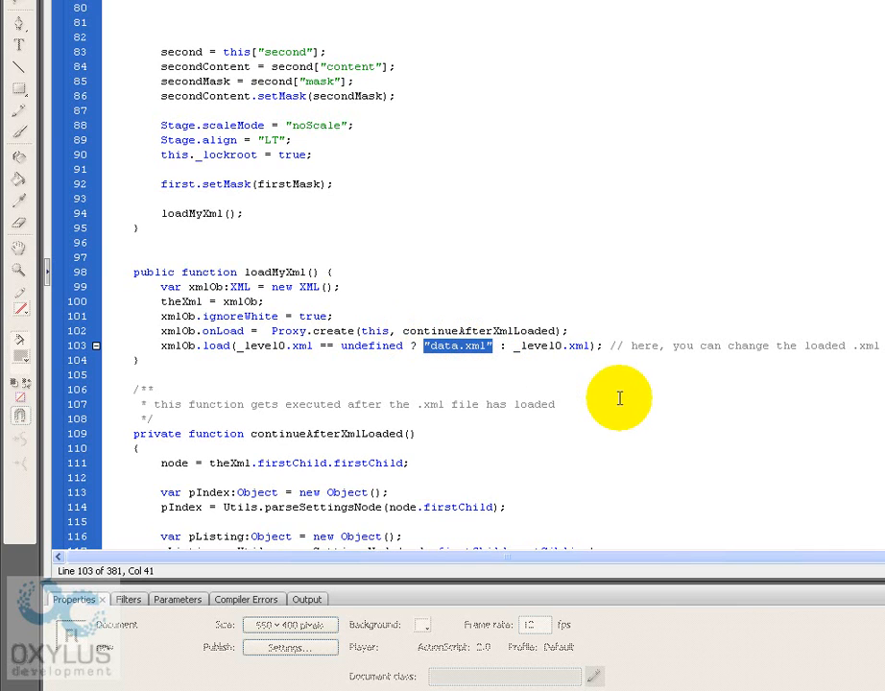
{"action": "left_click", "coordinate": [459, 345]}
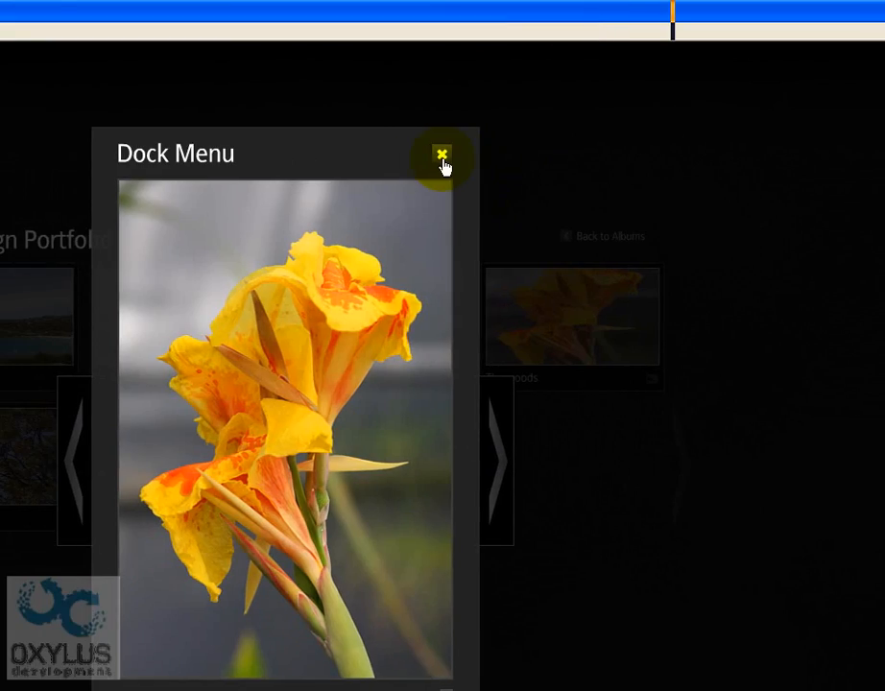
- Close the gallery preview window after viewing the Dock Menu image
{"action": "left_click", "coordinate": [441, 153]}
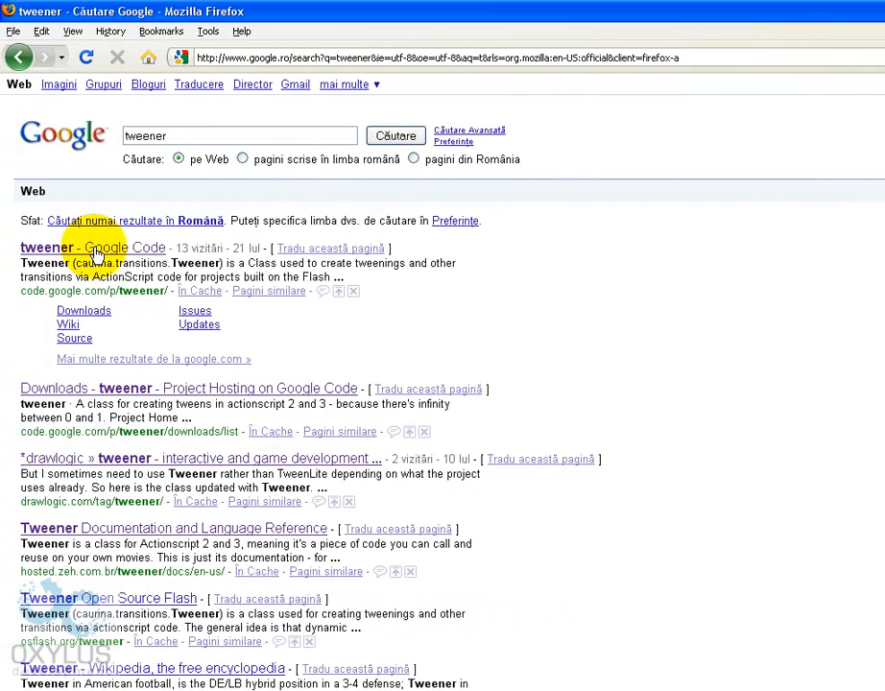
- Open the Tweener Google Code page and the Complete transition cheat sheet PDF from TransitionCheatSheets_2.zip
{"action": "left_click", "coordinate": [92, 248]}
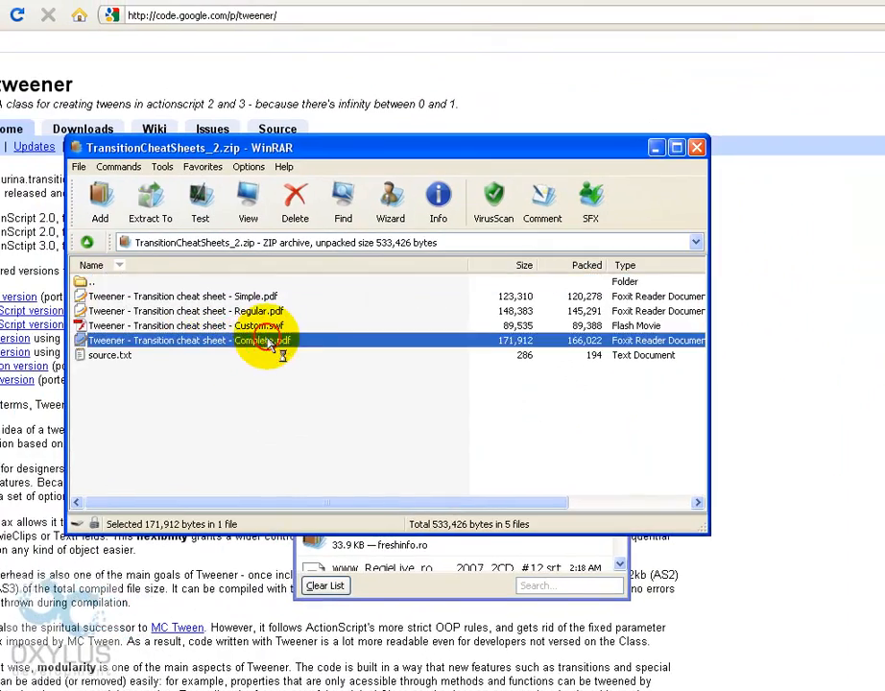
{"action": "double_click", "coordinate": [269, 342]}
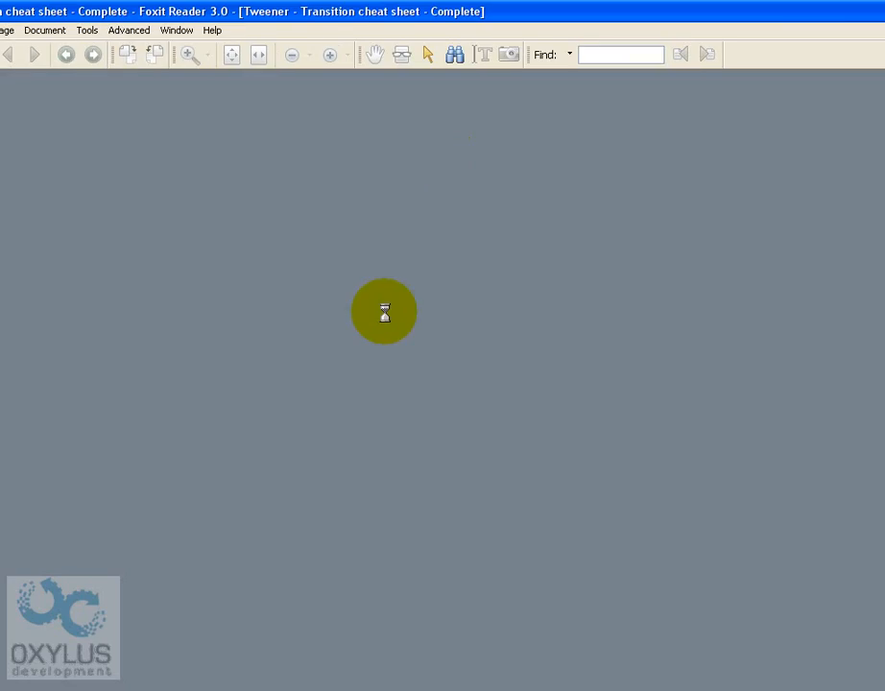